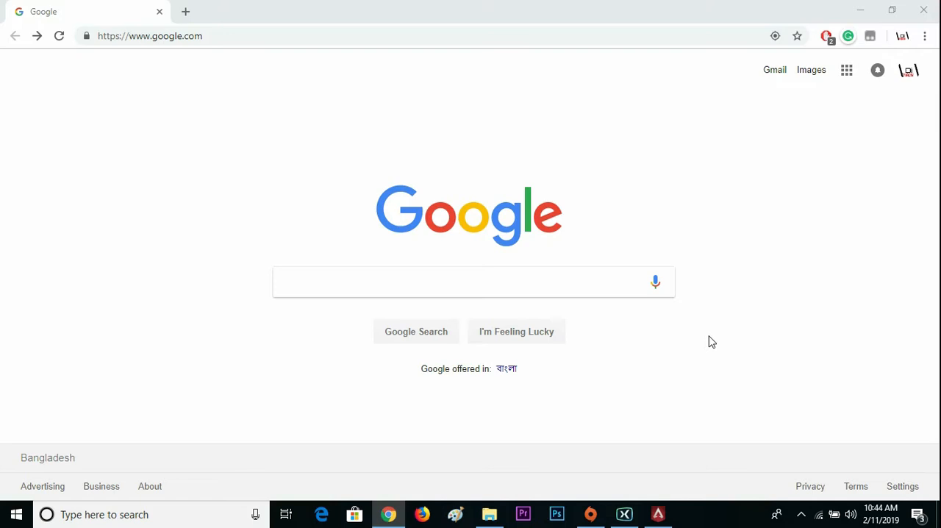
mouse_move(396, 262)
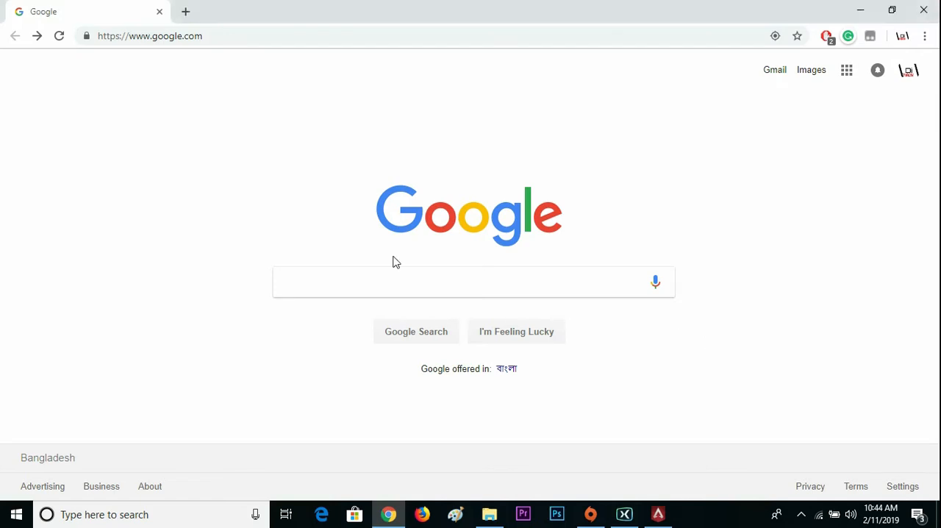
Step: Google 'FBX recorder' and open the fbx.gg Game Recorder result
click(472, 282)
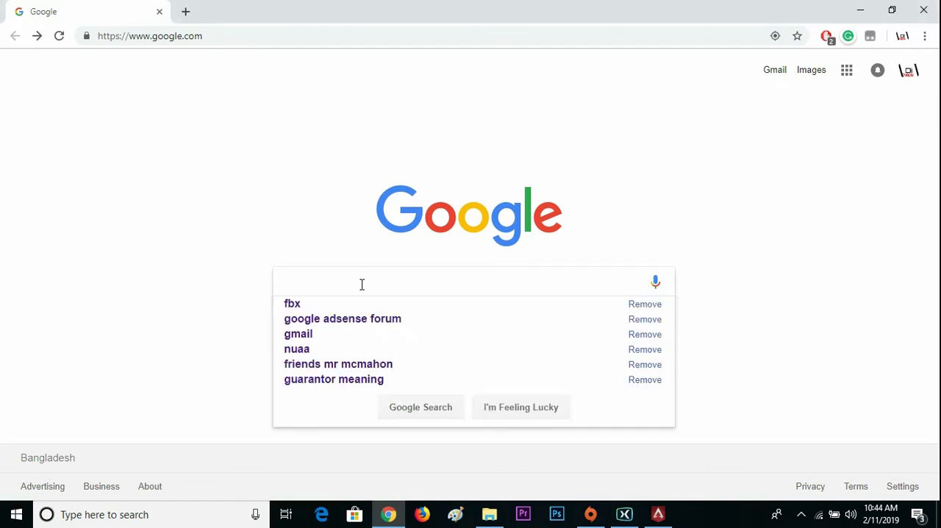
text(FBX recorder)
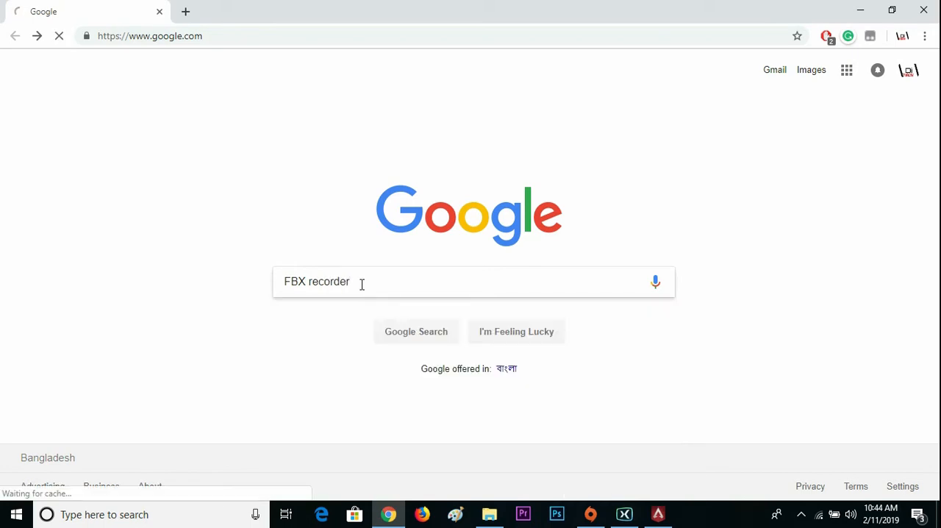
click(416, 331)
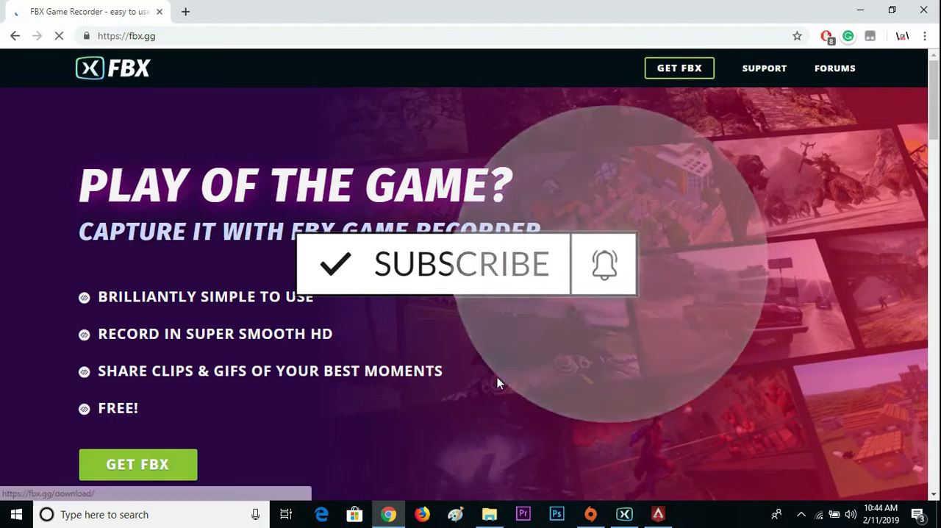
scroll(down, 3)
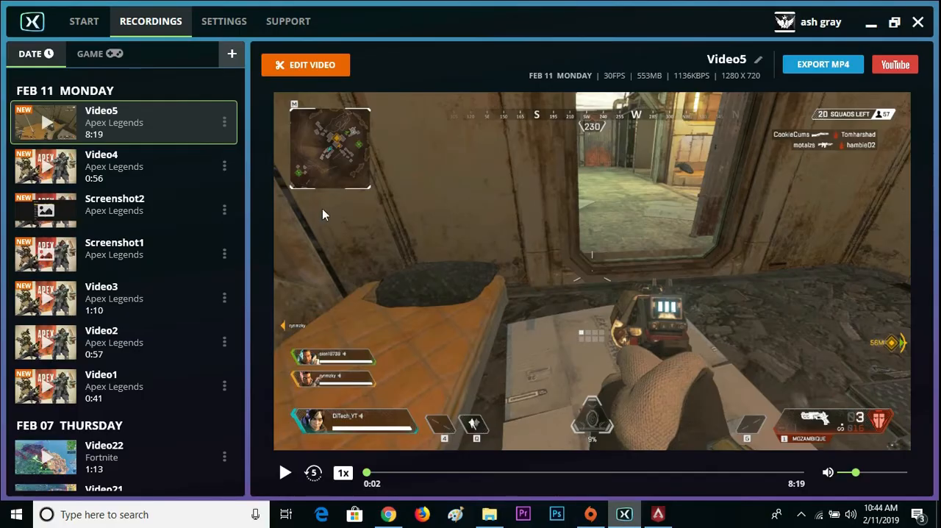
mouse_move(310, 340)
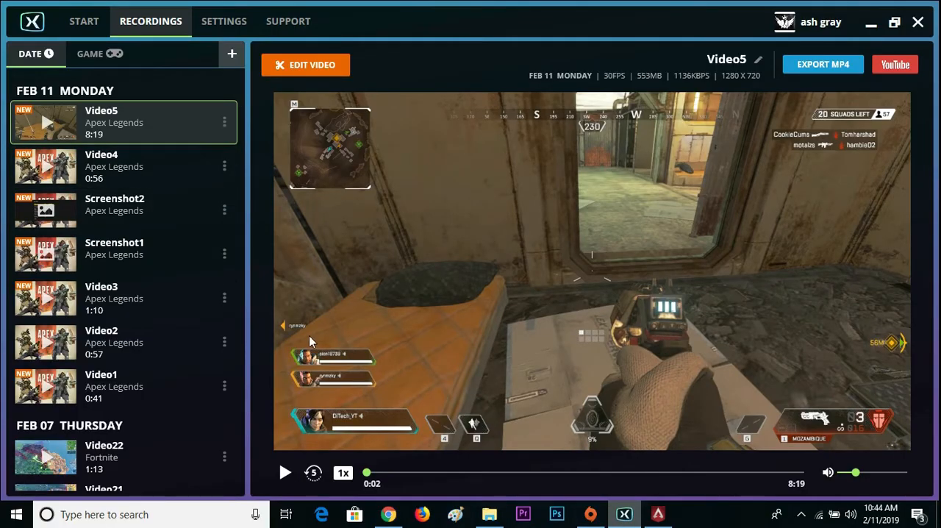
mouse_move(292, 430)
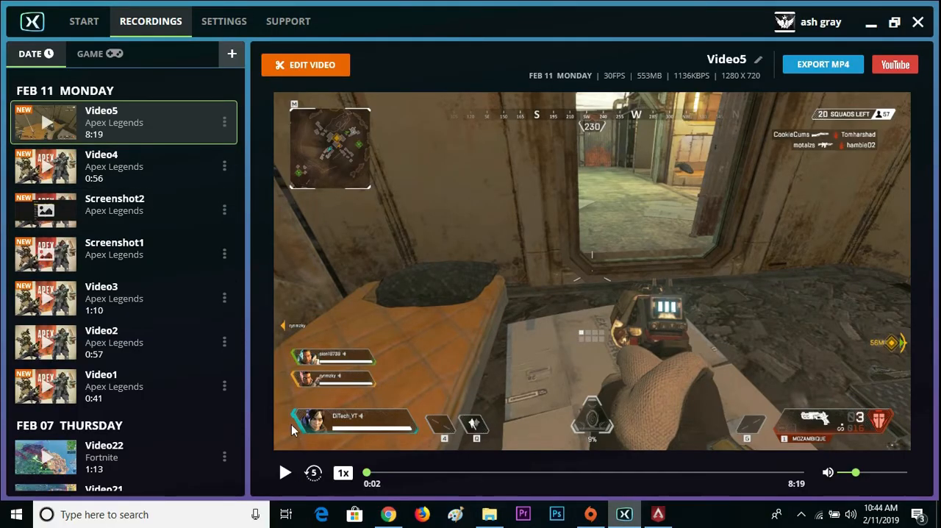
Step: Play Video5 partway, pause it, then switch to the START page
click(285, 472)
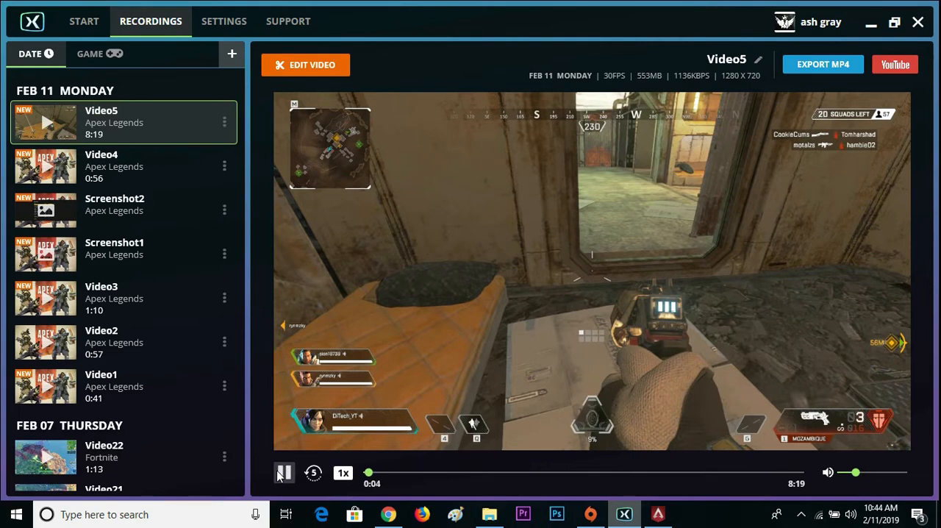
click(284, 472)
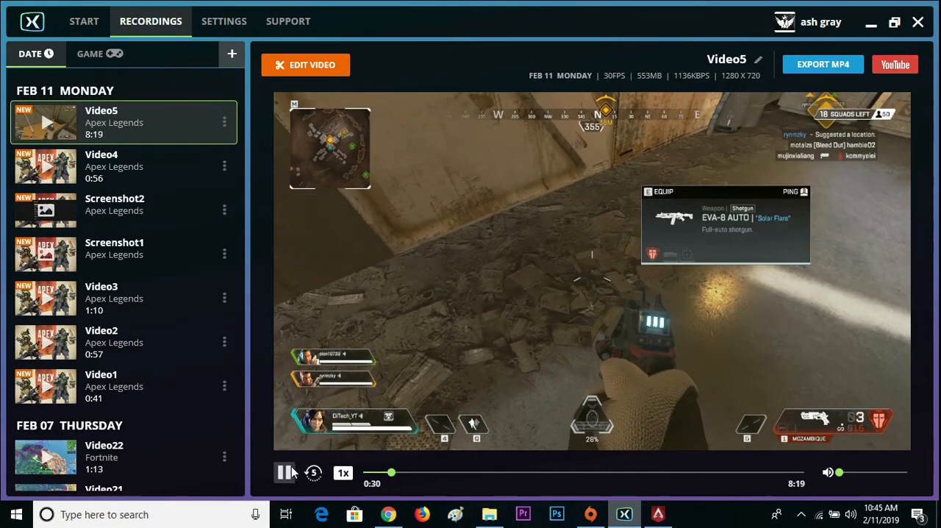
click(285, 472)
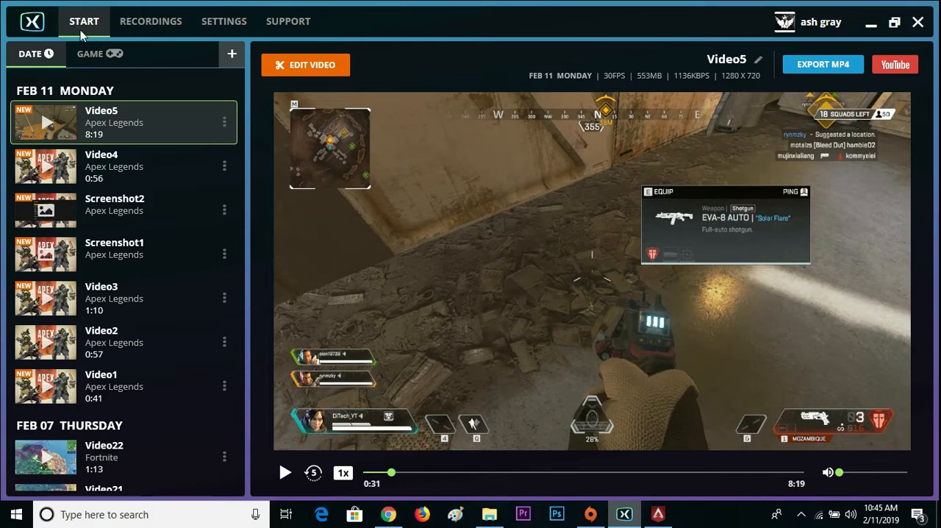
mouse_move(86, 39)
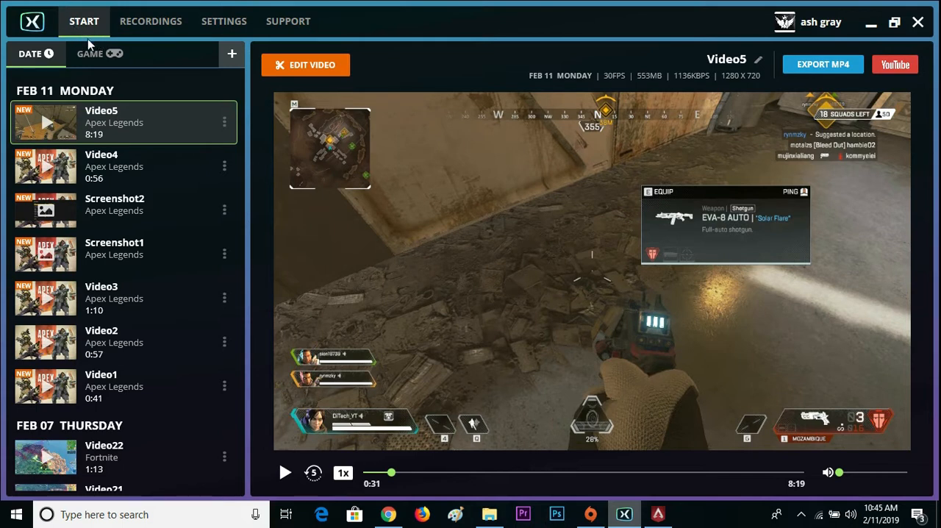
click(83, 20)
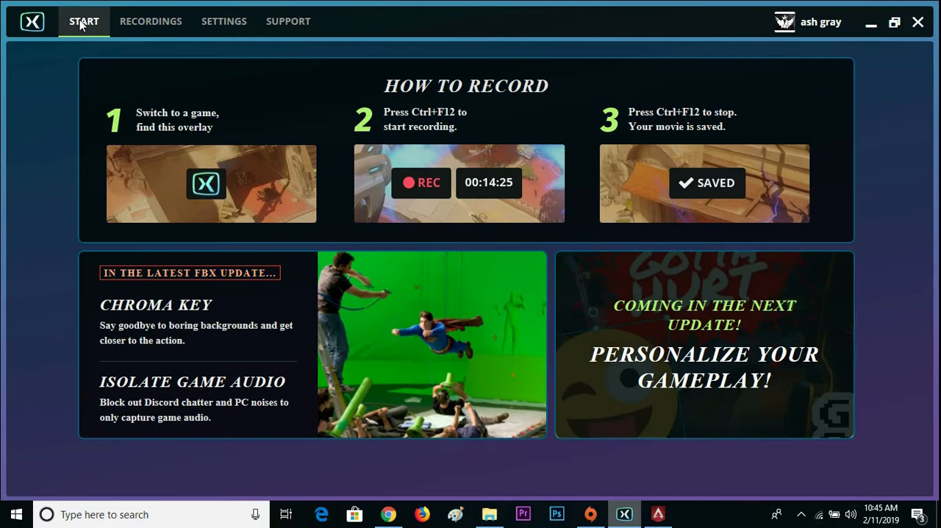
mouse_move(646, 471)
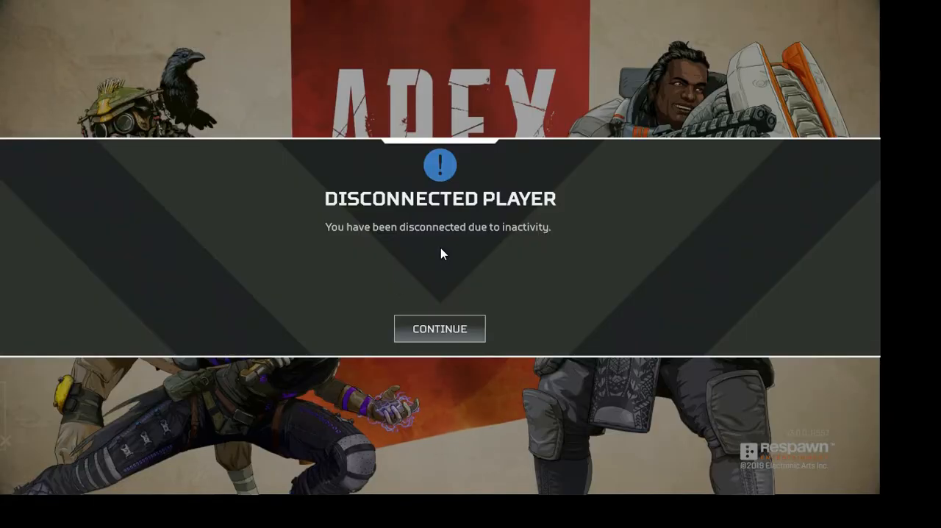
Step: Dismiss the disconnection notice and record a title-screen clip with Ctrl+F12 twice
click(439, 328)
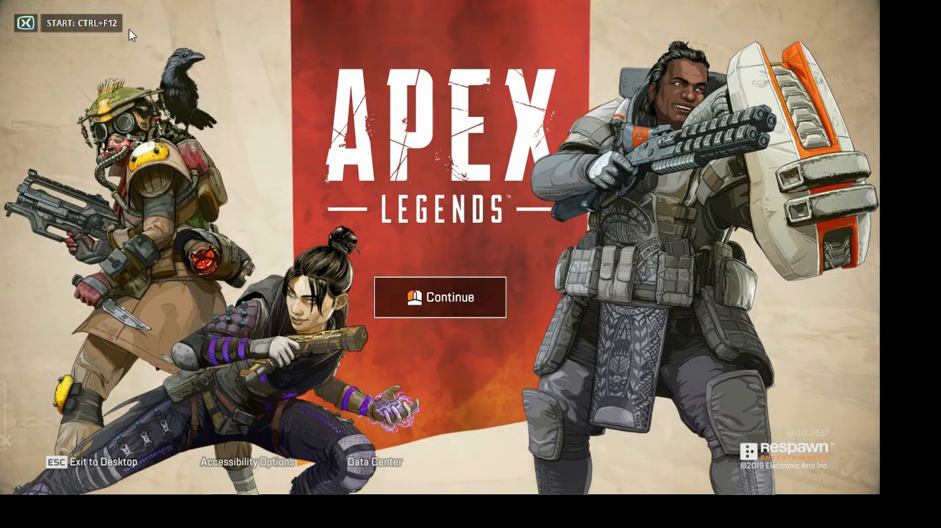
key(ctrl+f12)
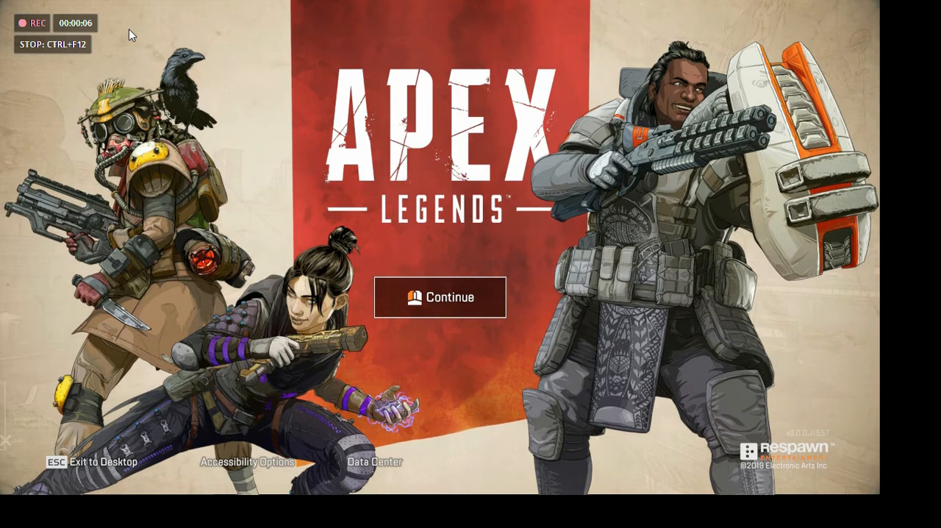
key(ctrl+F12)
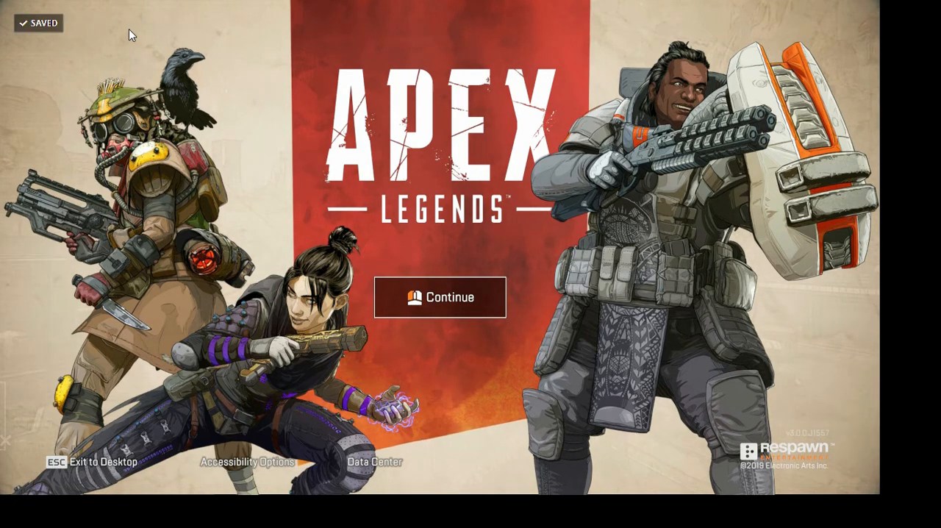
mouse_move(146, 42)
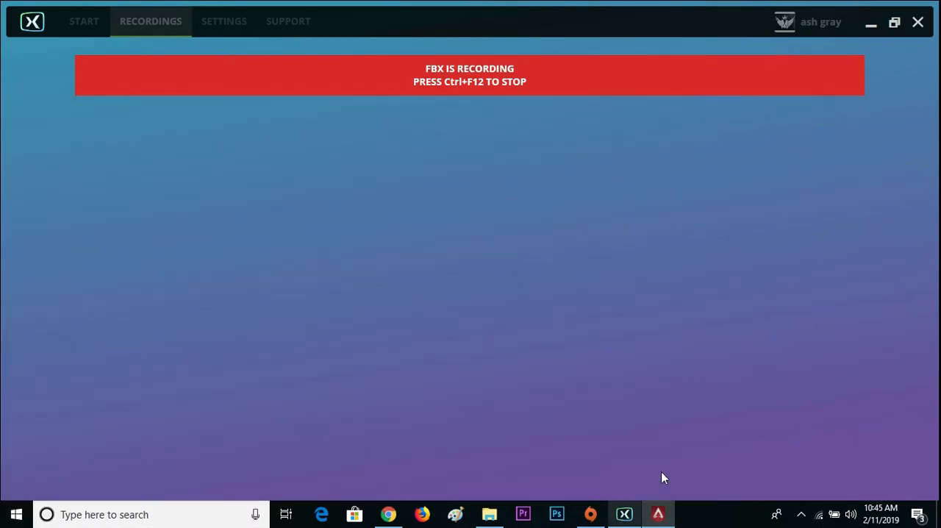
mouse_move(323, 6)
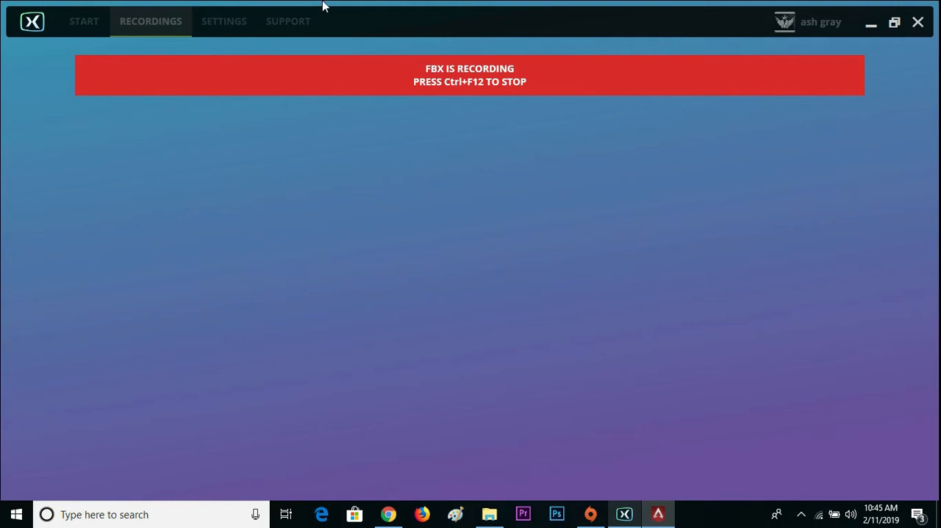
Step: Switch to the RECORDINGS tab to see the new 8-second Video6
click(150, 21)
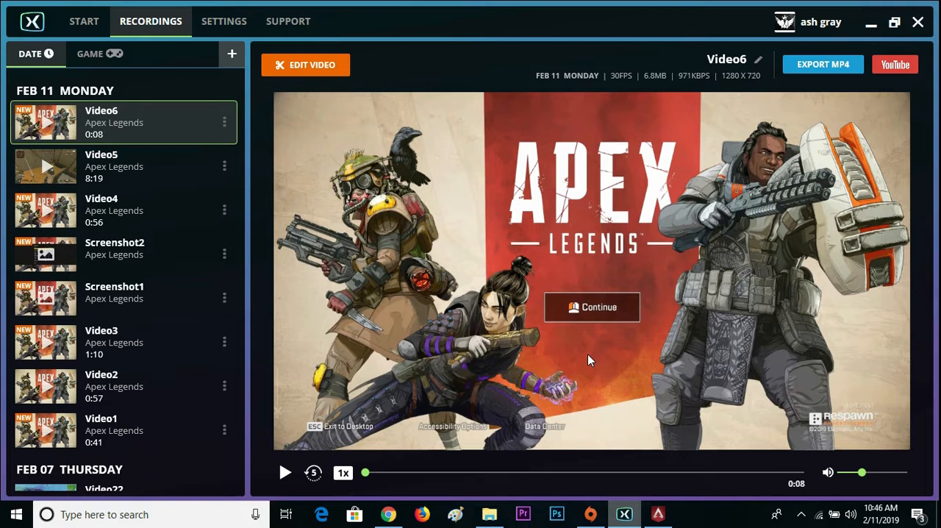
mouse_move(284, 472)
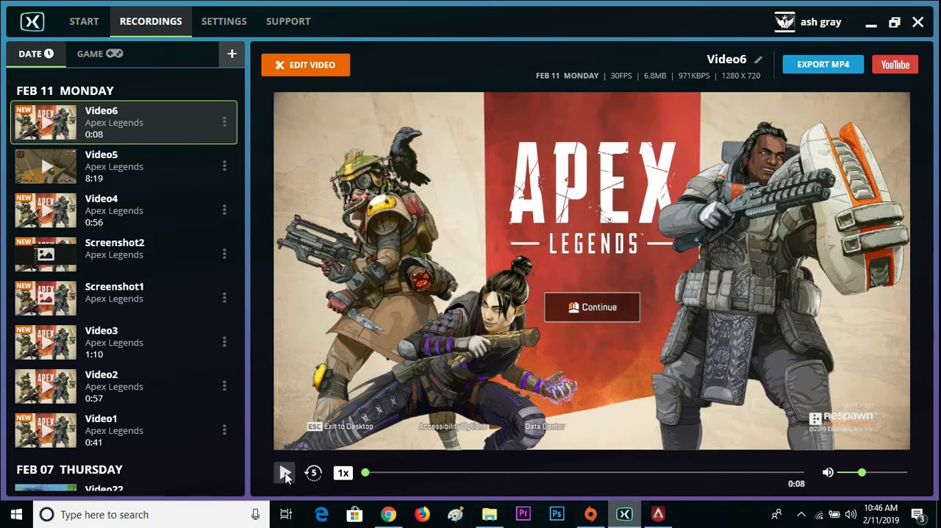
Step: Play Video6 through to its 8-second end
click(284, 472)
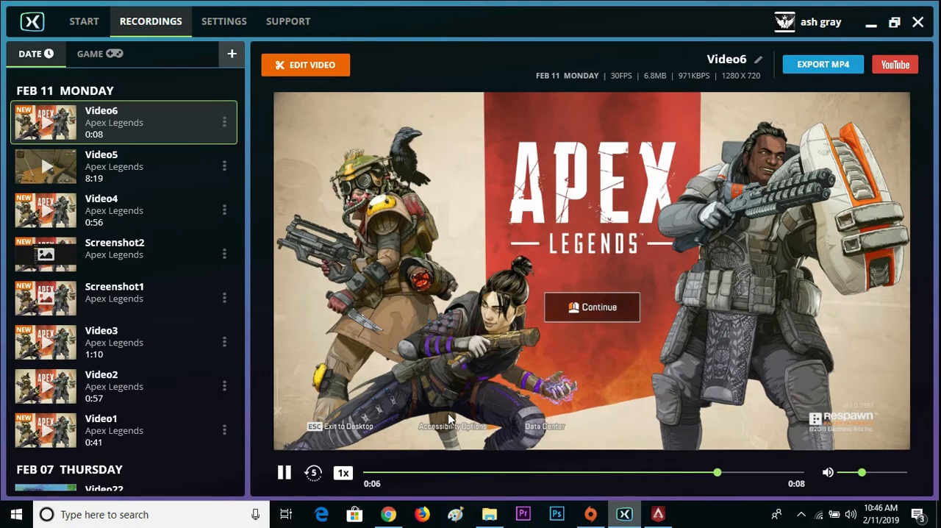
click(284, 471)
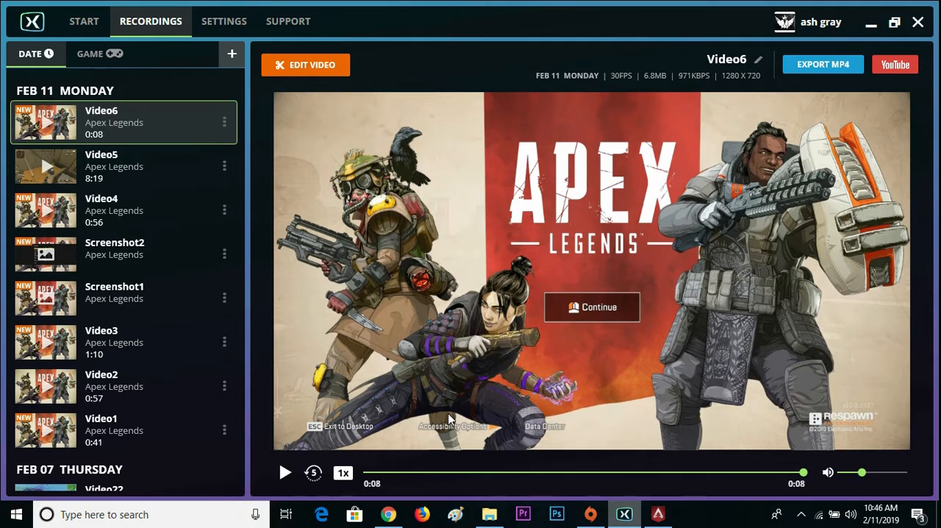